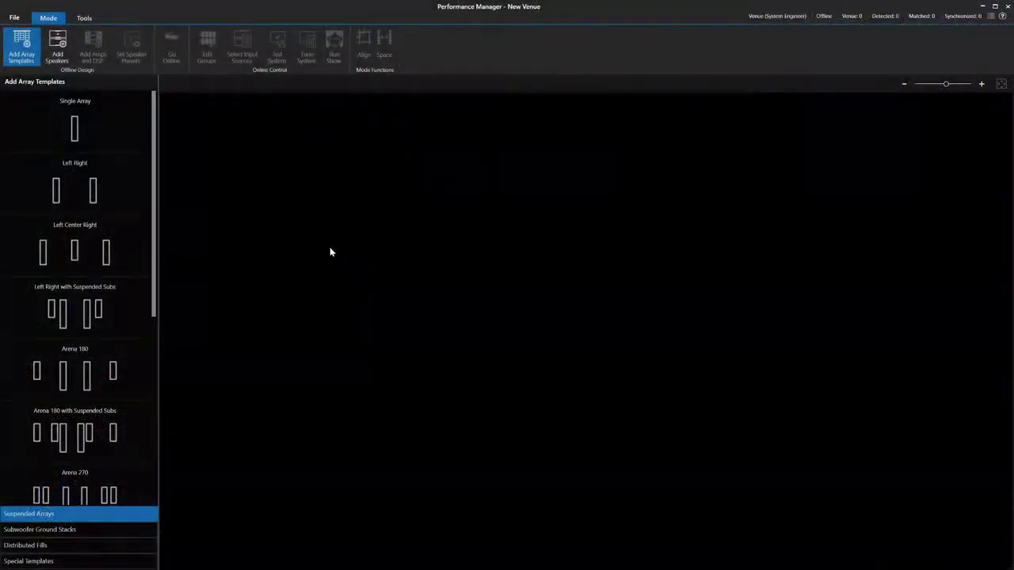
Step: Add a Repeating Array template whose two arrays share gain adjustments and delay controls
{"action": "left_click", "coordinate": [28, 561]}
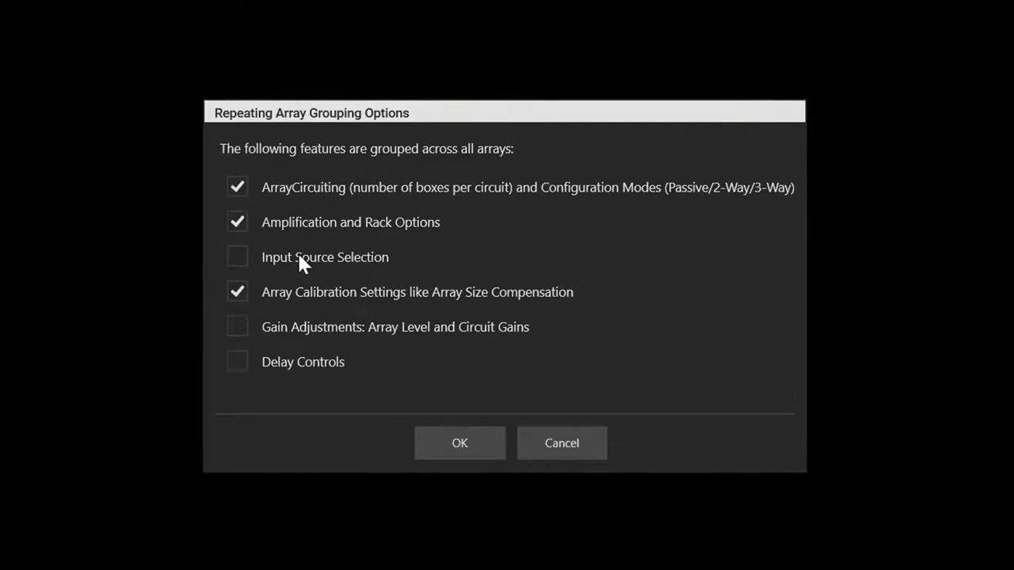
{"action": "left_click", "coordinate": [237, 326]}
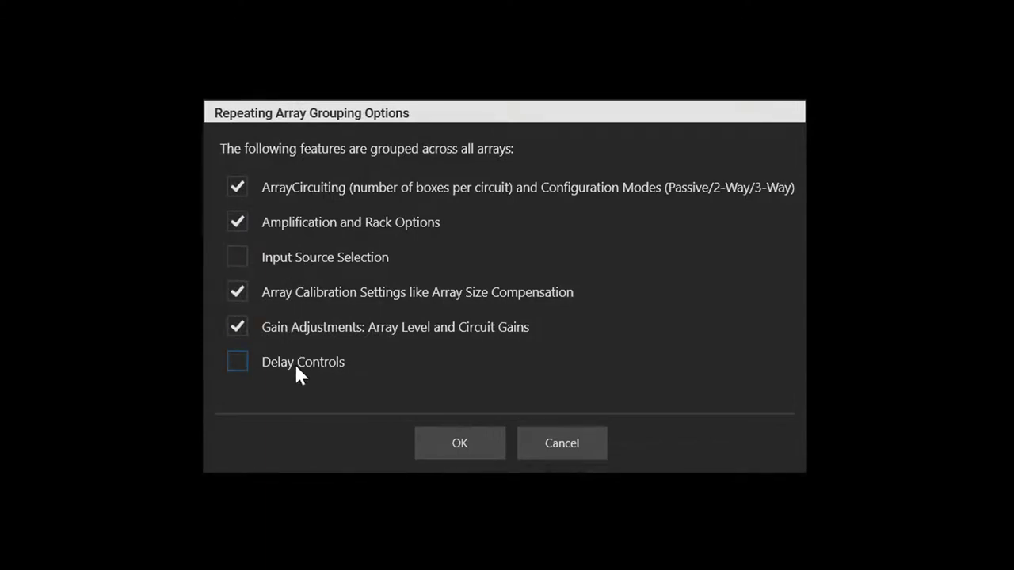
{"action": "left_click", "coordinate": [237, 361]}
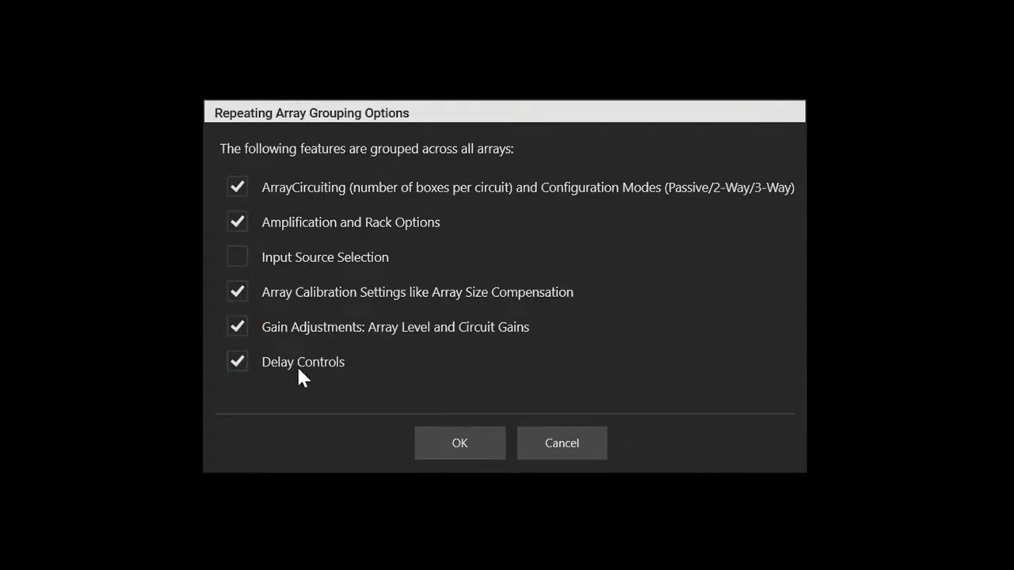
{"action": "left_click", "coordinate": [460, 443]}
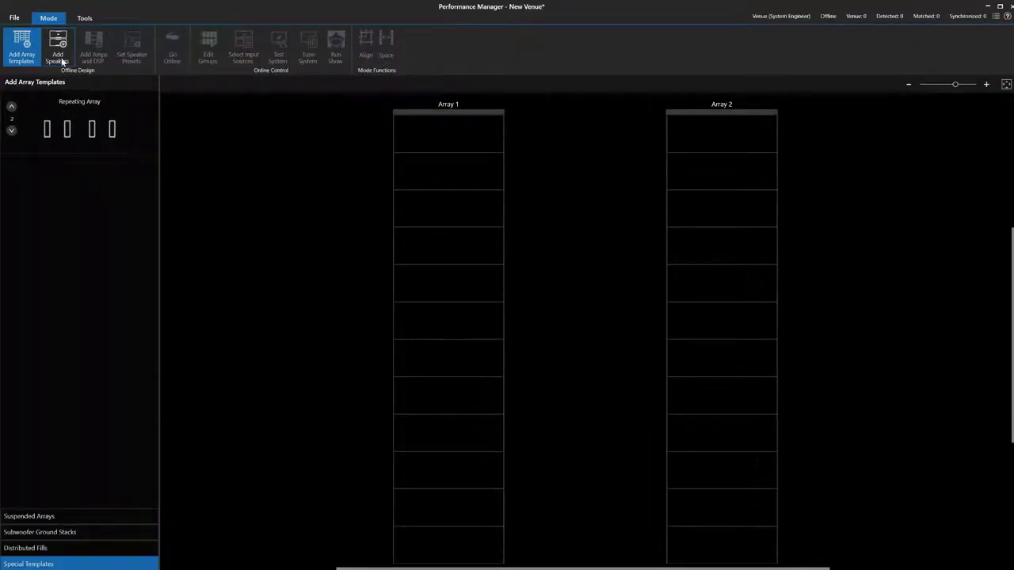
Step: Fill the two arrays with VTX V25-II boxes and name them Main
{"action": "left_click", "coordinate": [57, 47]}
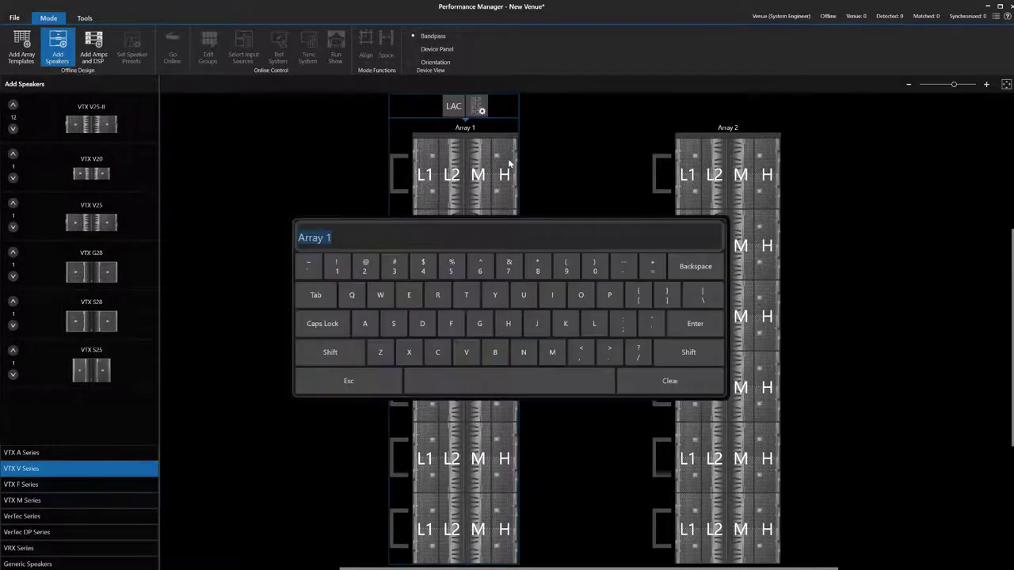
{"action": "type", "text": "Main"}
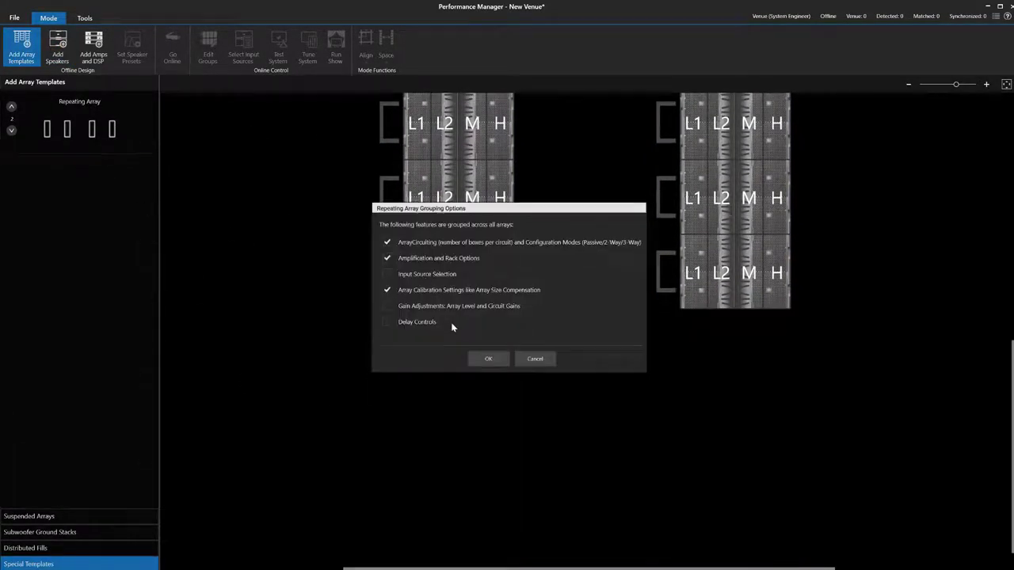
Step: Confirm grouping for the new array pair and name the arrays Side Left and Side Right
{"action": "left_click", "coordinate": [488, 359]}
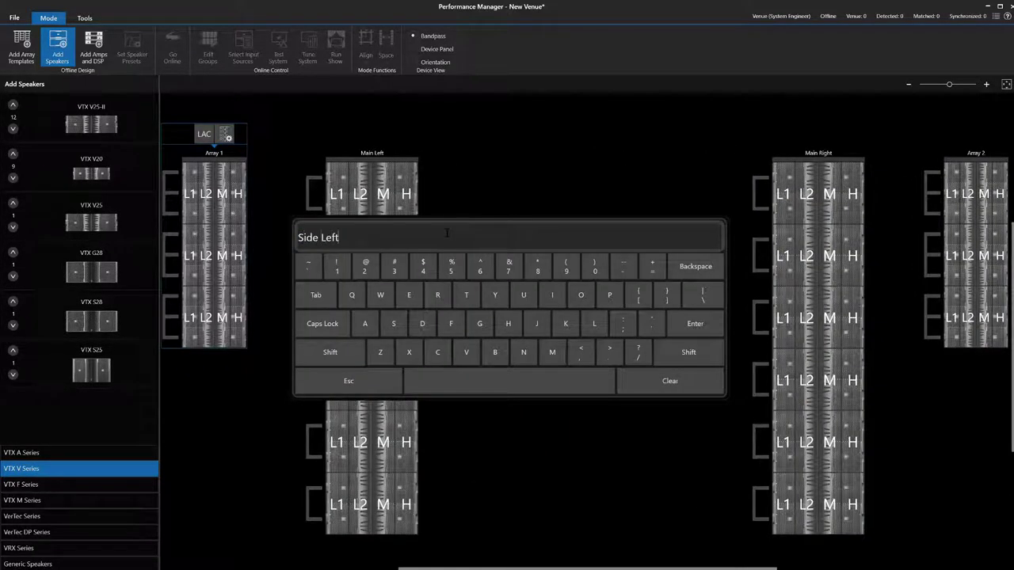
{"action": "type", "text": "Side Right"}
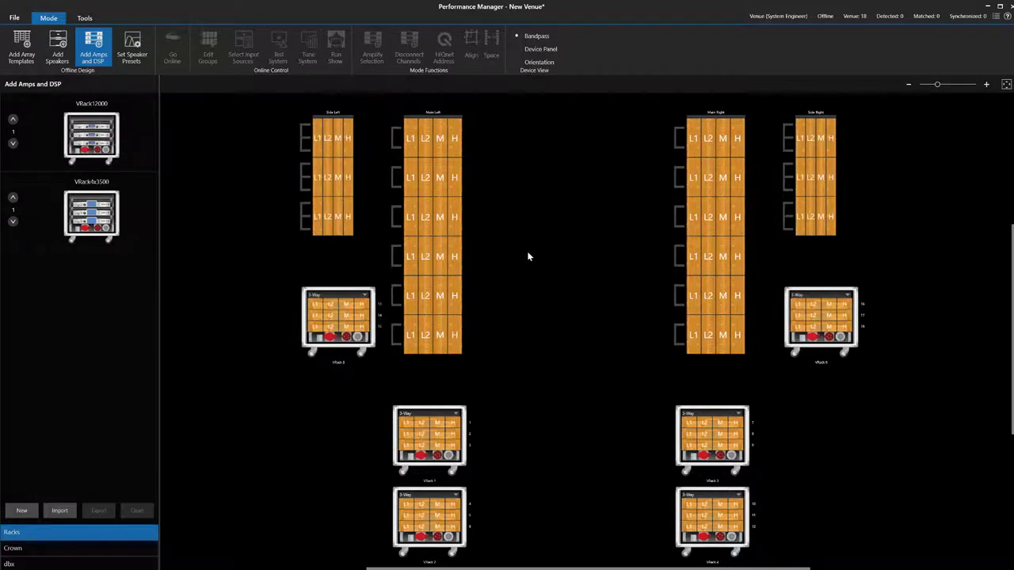
Step: Arrange the VRack amplifier racks beneath the four arrays and move on to speaker presets
{"action": "scroll", "scroll_direction": "down", "scroll_amount": 3}
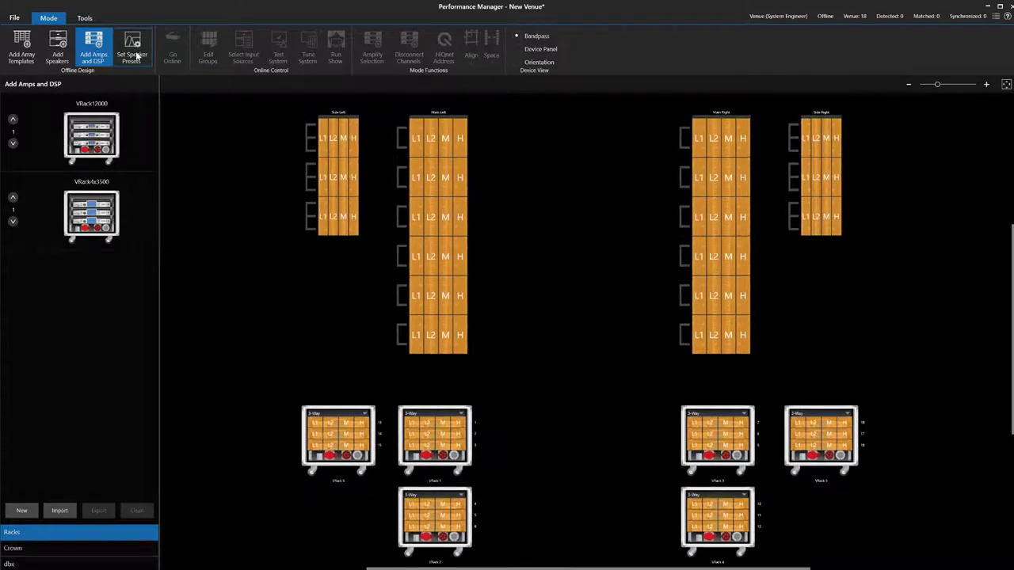
{"action": "left_click", "coordinate": [171, 46]}
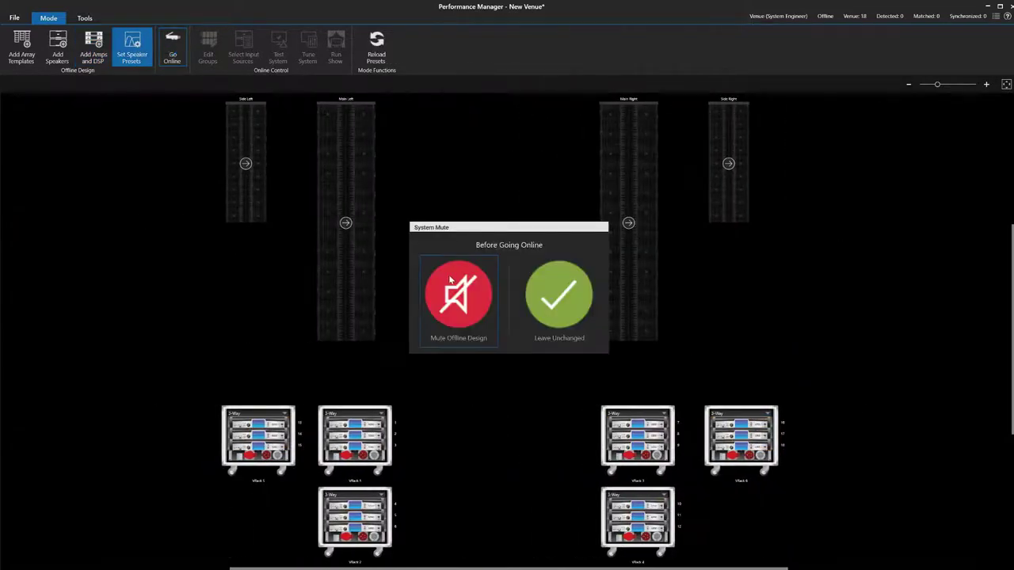
Step: Go online with the offline design muted and start renaming the main repeating array group
{"action": "left_click", "coordinate": [558, 294]}
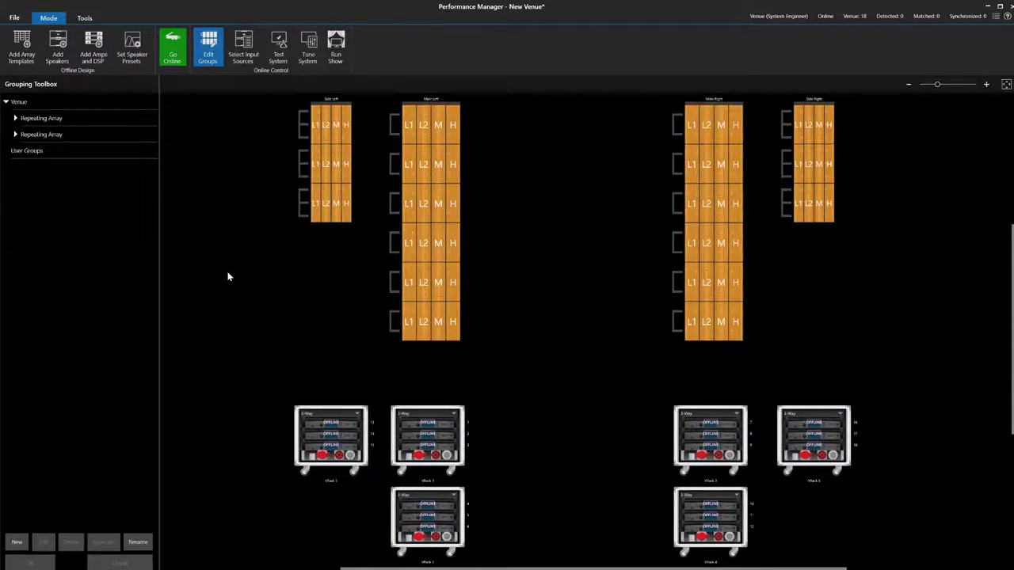
{"action": "left_click", "coordinate": [41, 117]}
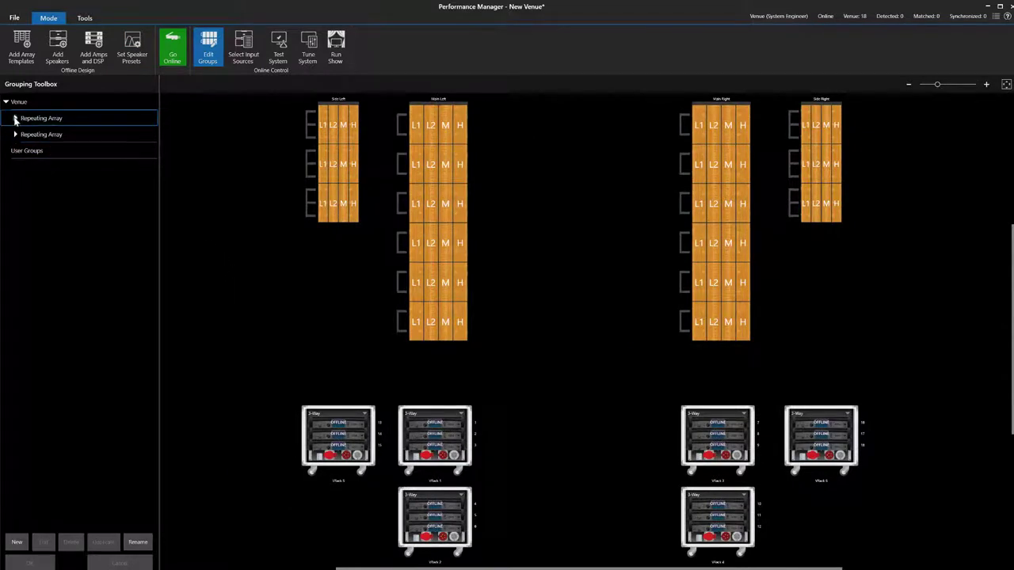
{"action": "left_click", "coordinate": [15, 118]}
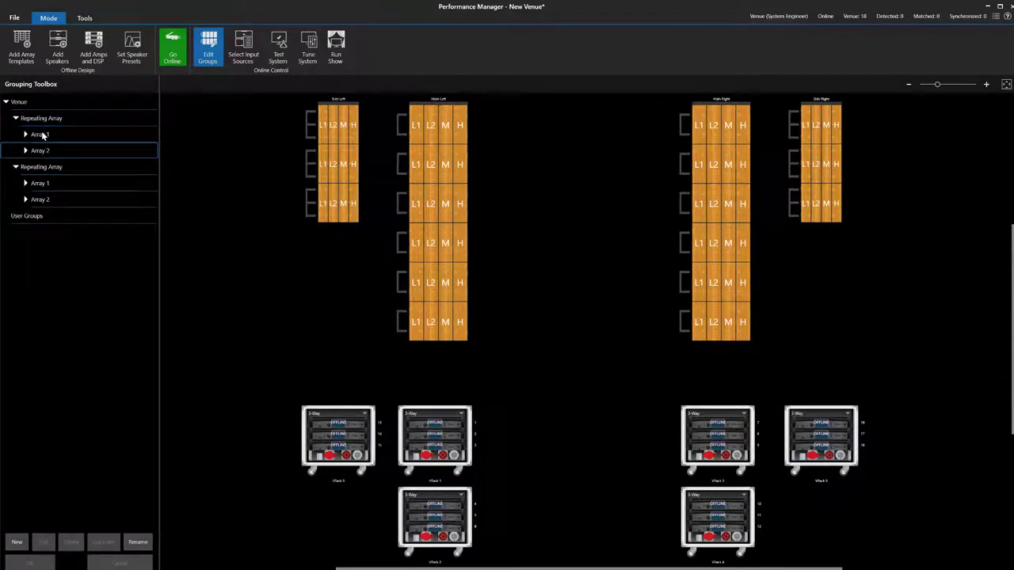
{"action": "left_click", "coordinate": [40, 134]}
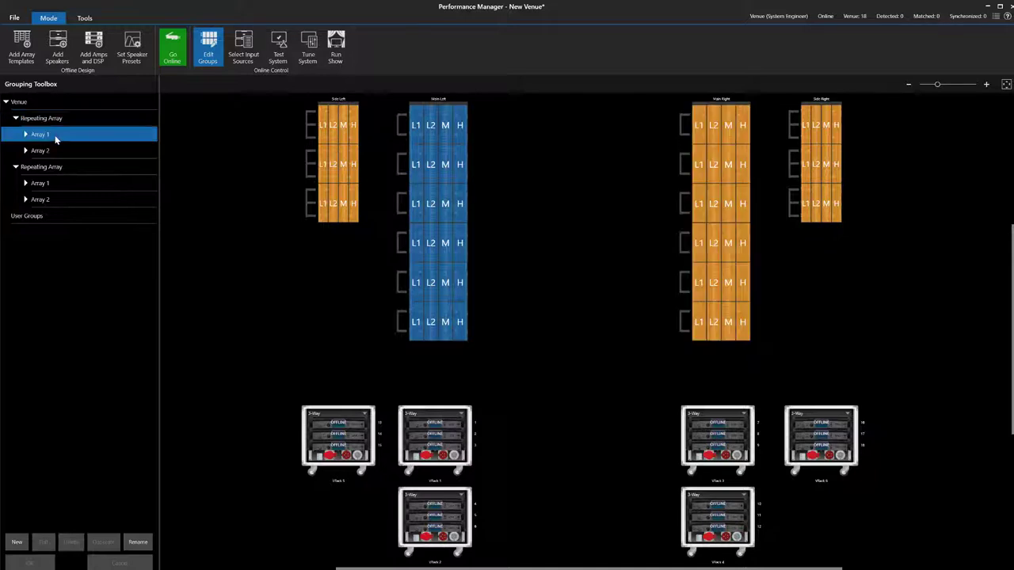
{"action": "left_click", "coordinate": [41, 167]}
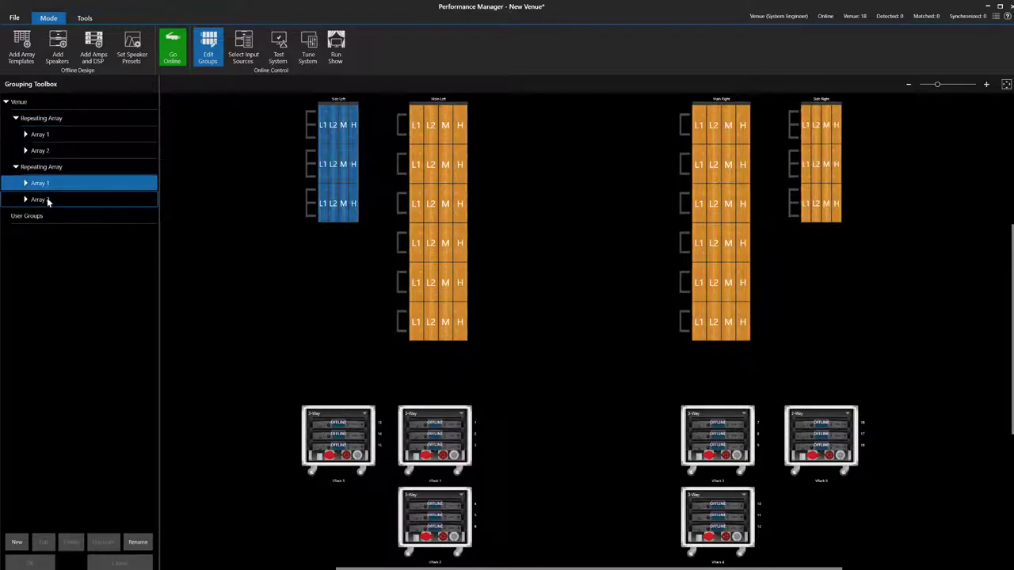
{"action": "left_click", "coordinate": [42, 118]}
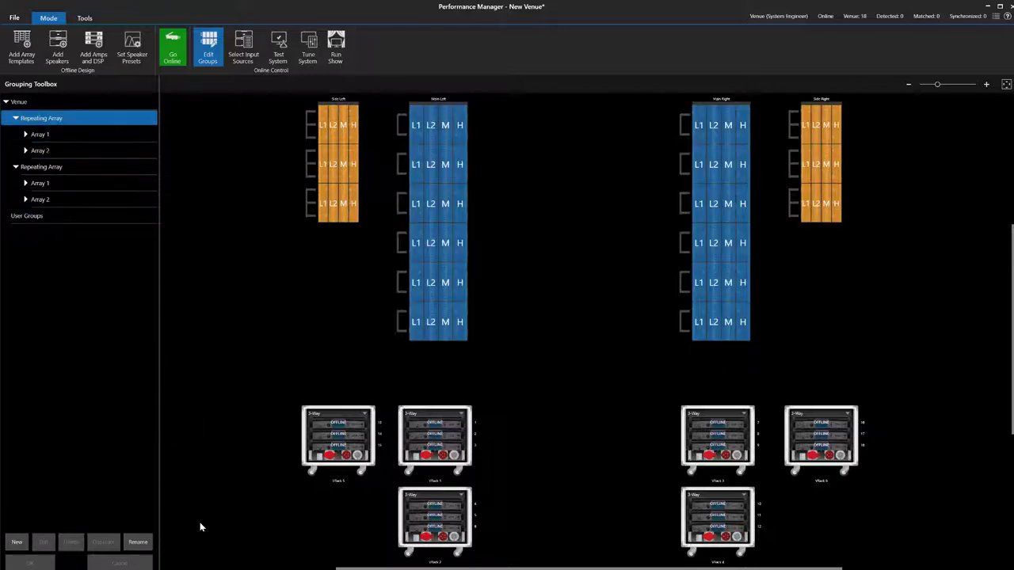
{"action": "left_click", "coordinate": [137, 542]}
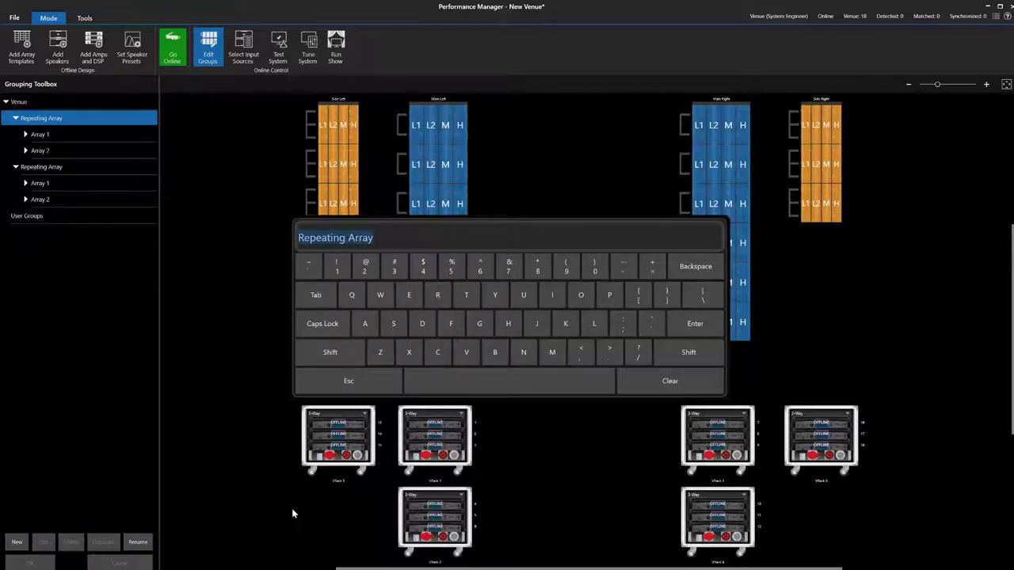
Step: Name the main group 'Main Arrays' and begin renaming another array group
{"action": "type", "text": "Main Arr"}
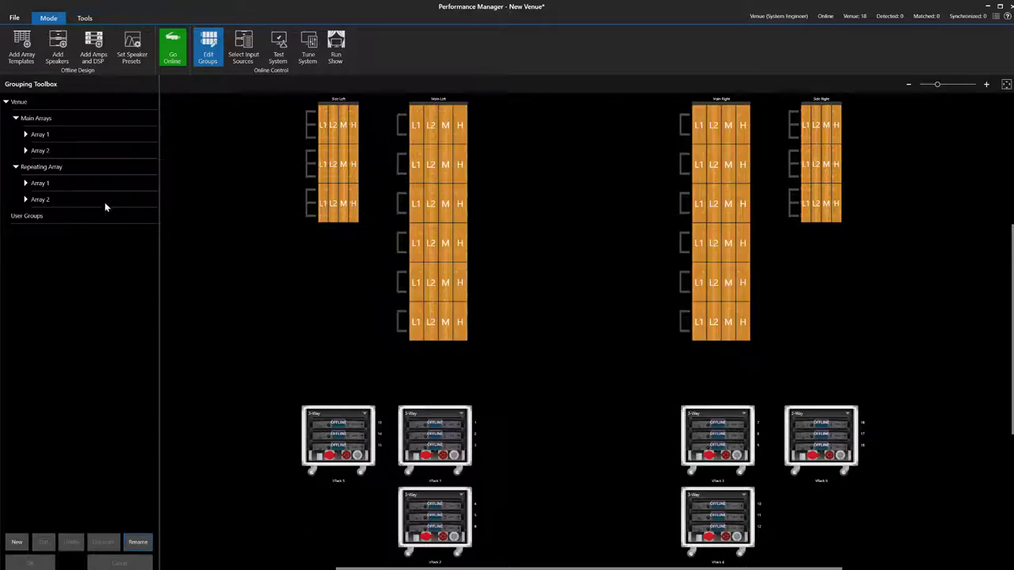
{"action": "double_click", "coordinate": [39, 134]}
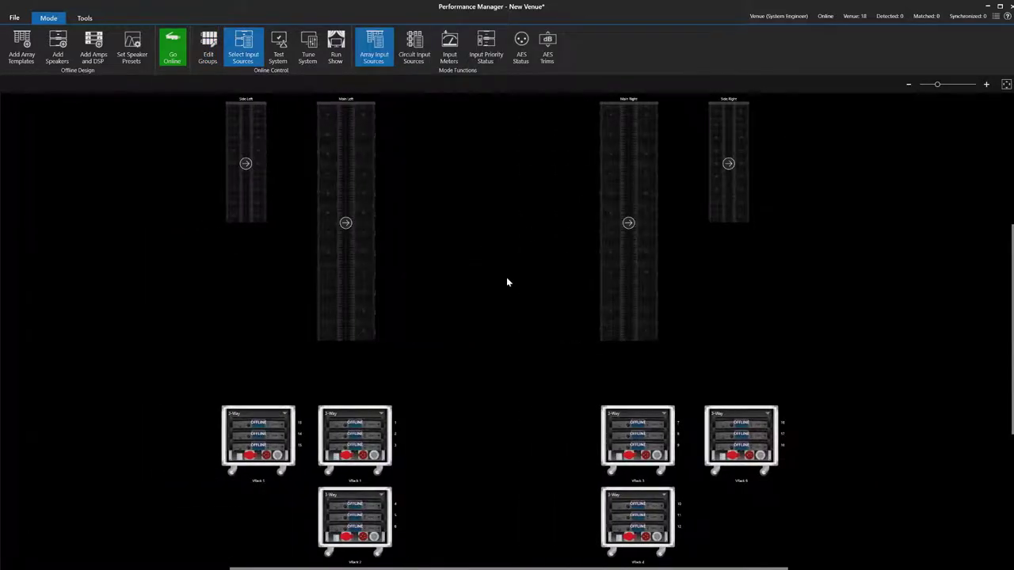
Step: Set Main Right's medium priority input source, then switch to system tuning
{"action": "left_click", "coordinate": [345, 221]}
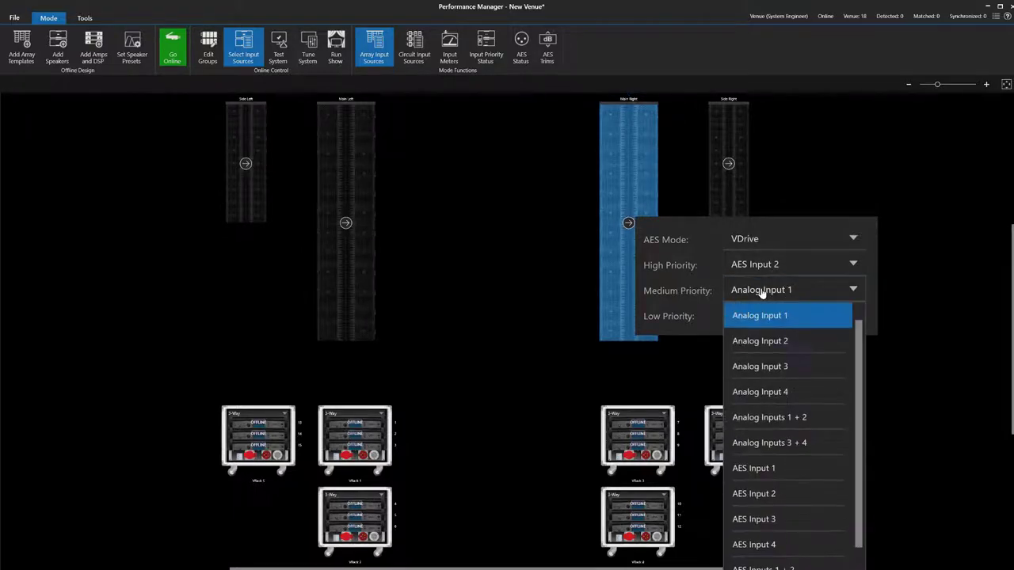
{"action": "left_click", "coordinate": [760, 341]}
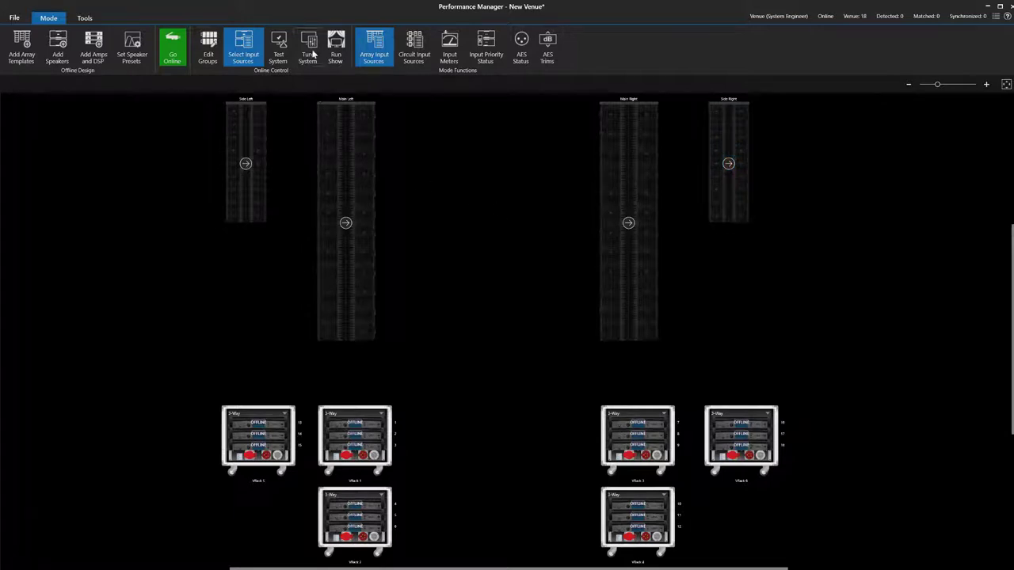
{"action": "left_click", "coordinate": [307, 46]}
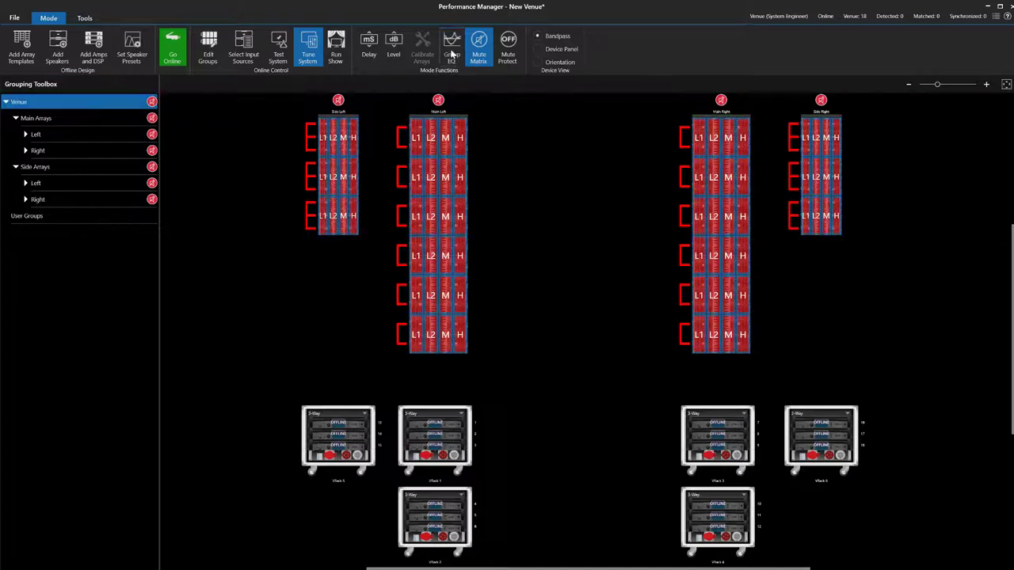
{"action": "left_click", "coordinate": [452, 46]}
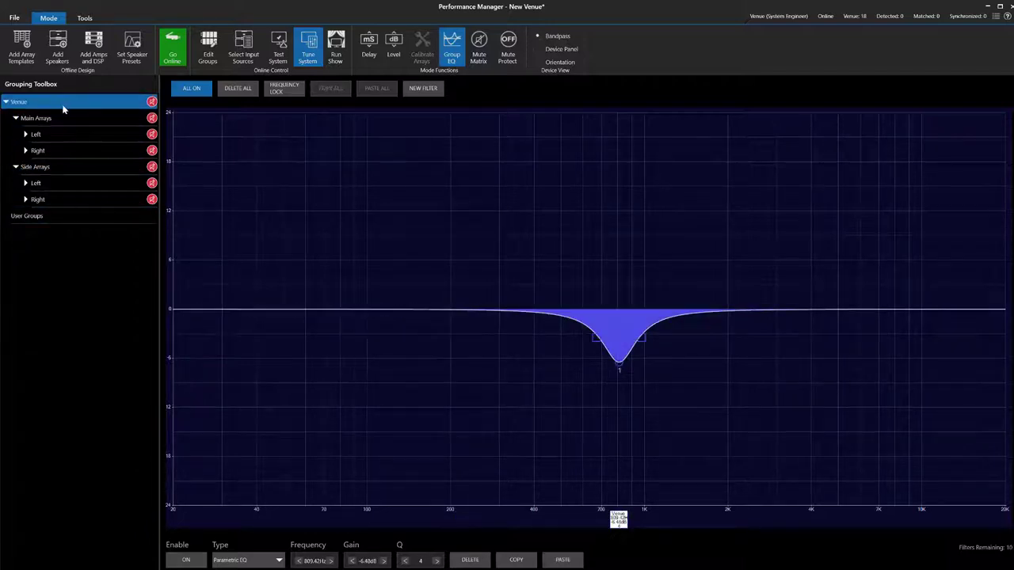
{"action": "left_click", "coordinate": [37, 151]}
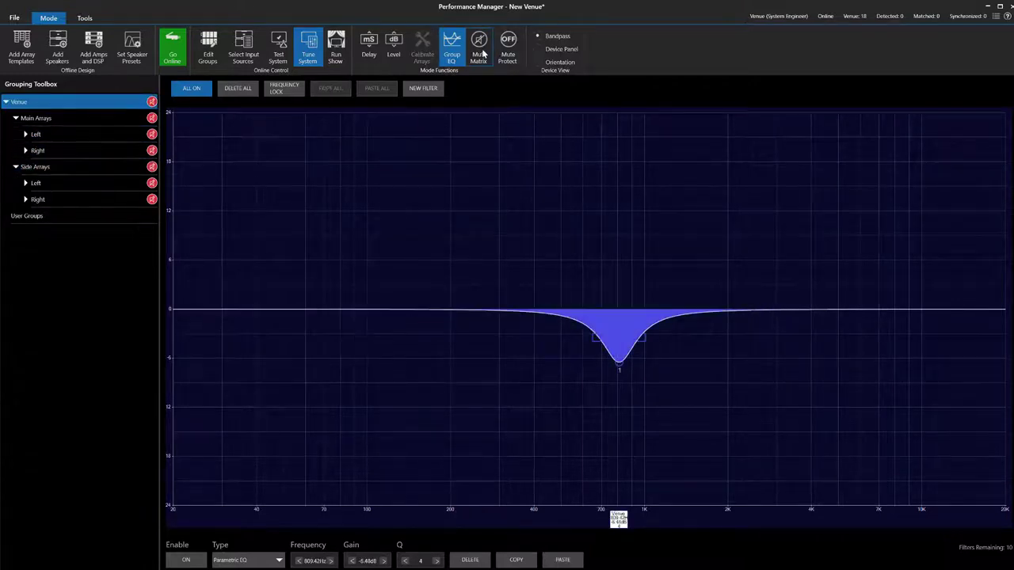
{"action": "left_click", "coordinate": [479, 46]}
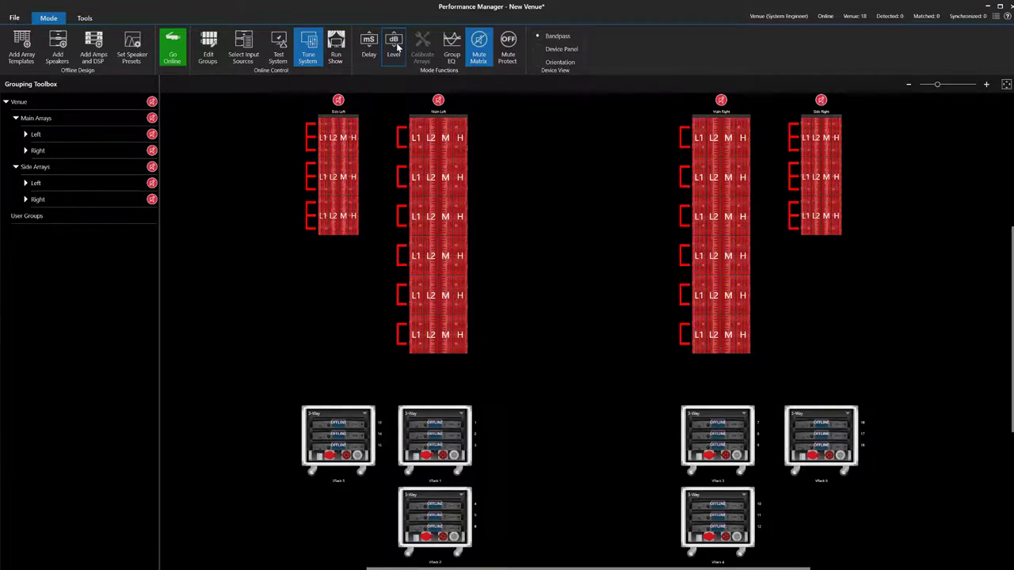
Step: Raise the grouped Main Left and Main Right array level to 3.0 dB
{"action": "left_click", "coordinate": [394, 45]}
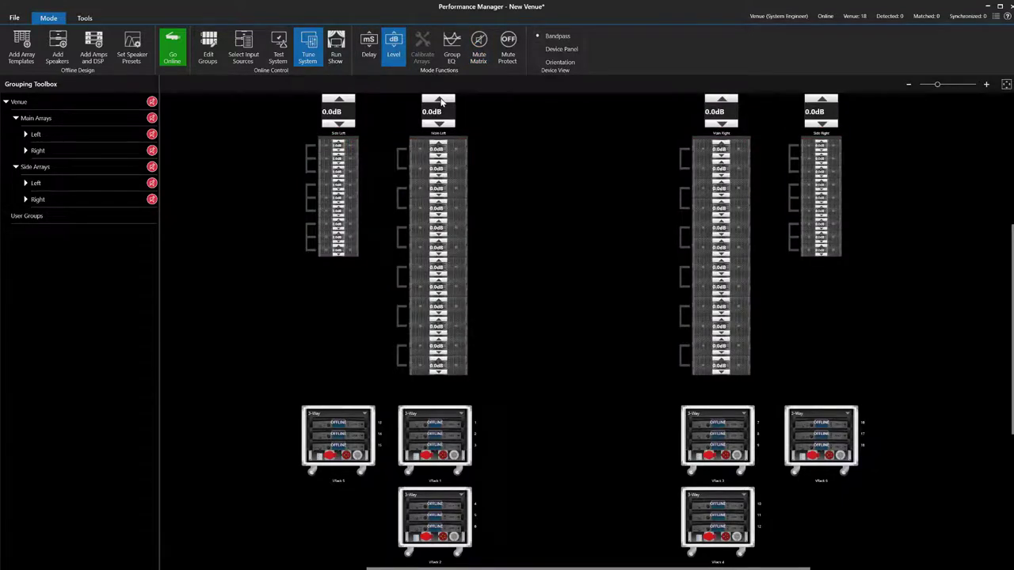
{"action": "left_click", "coordinate": [438, 100]}
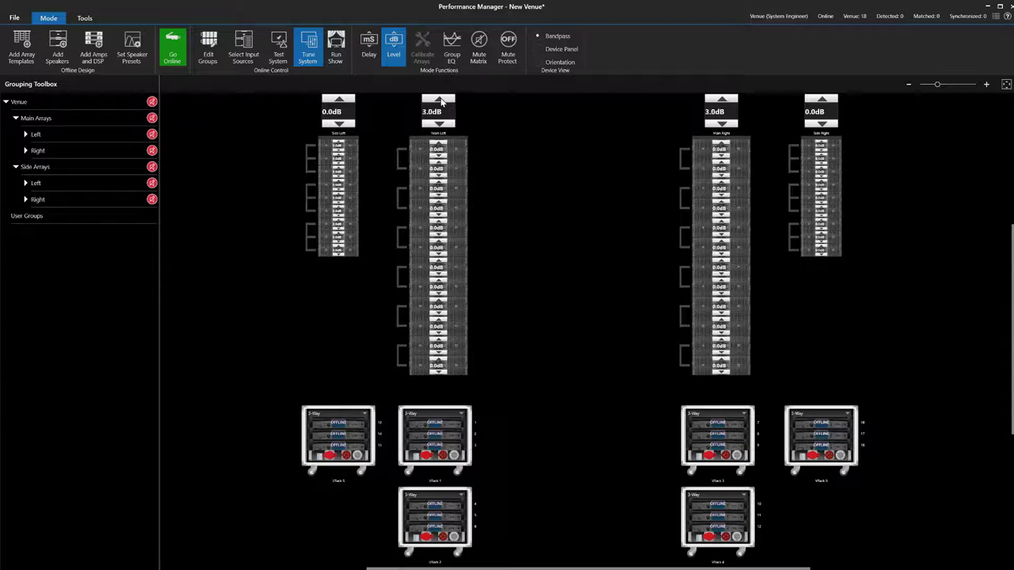